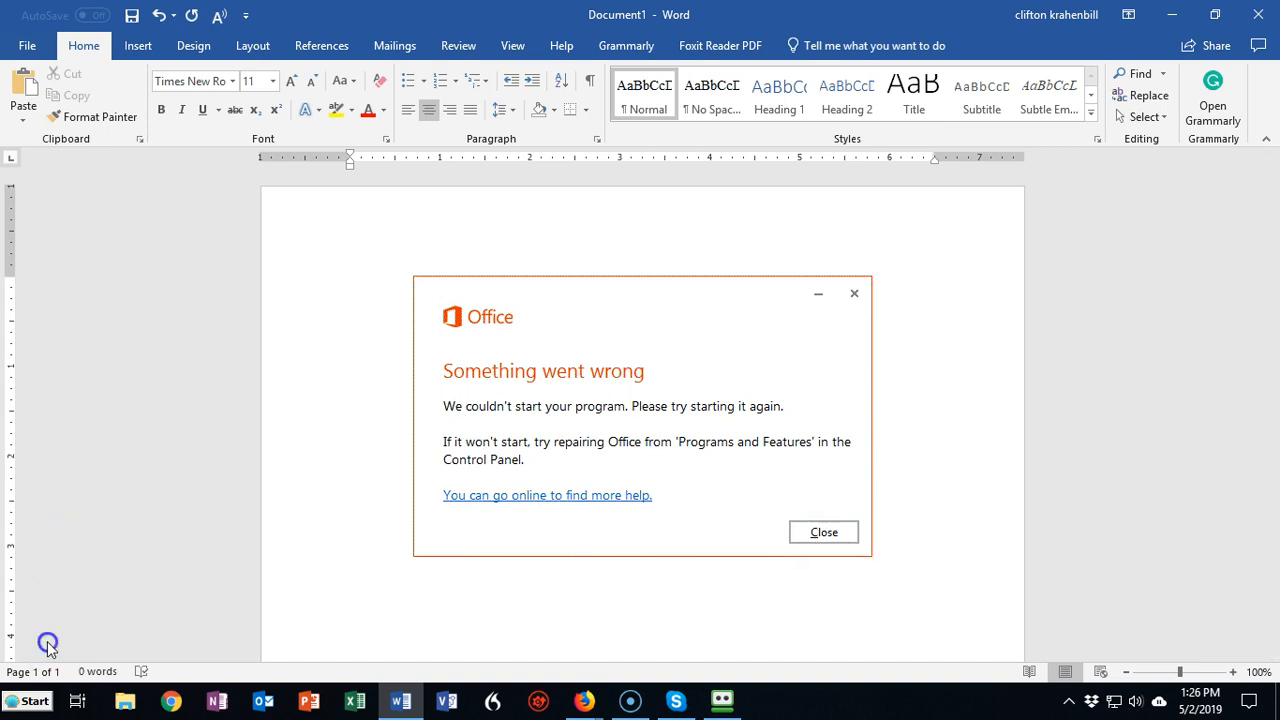
mouse_move(102, 459)
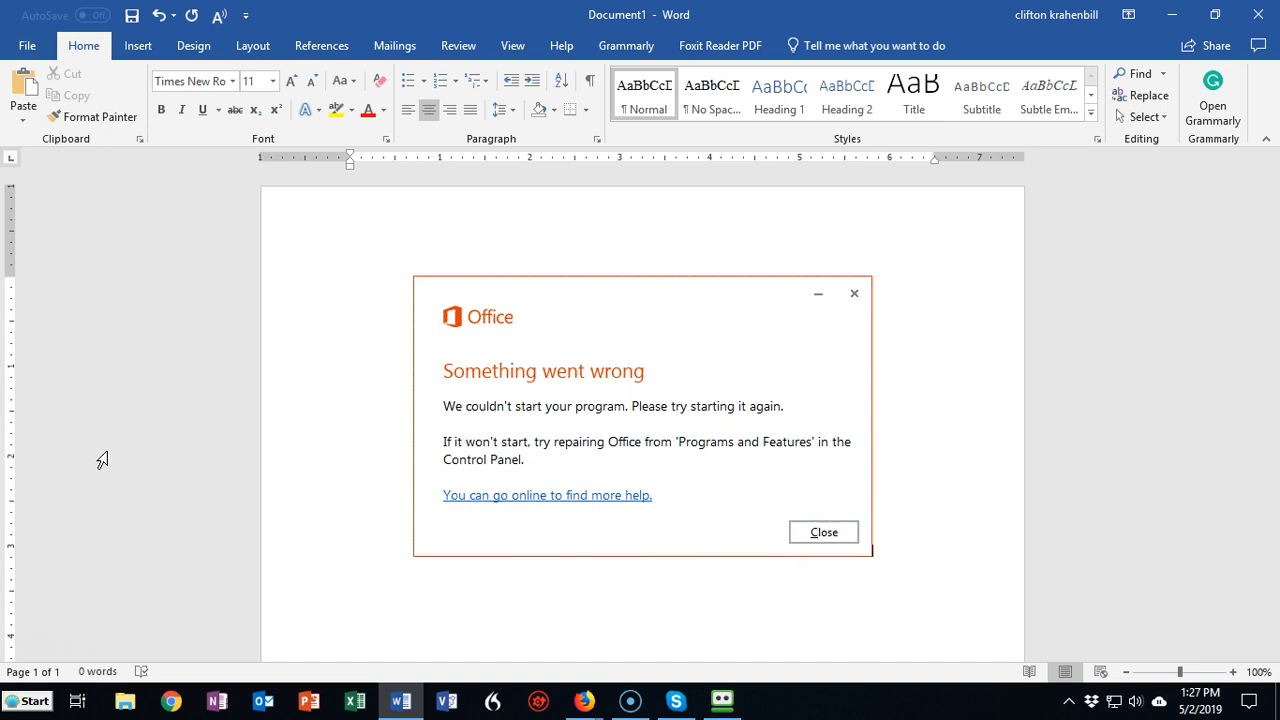
mouse_move(67, 680)
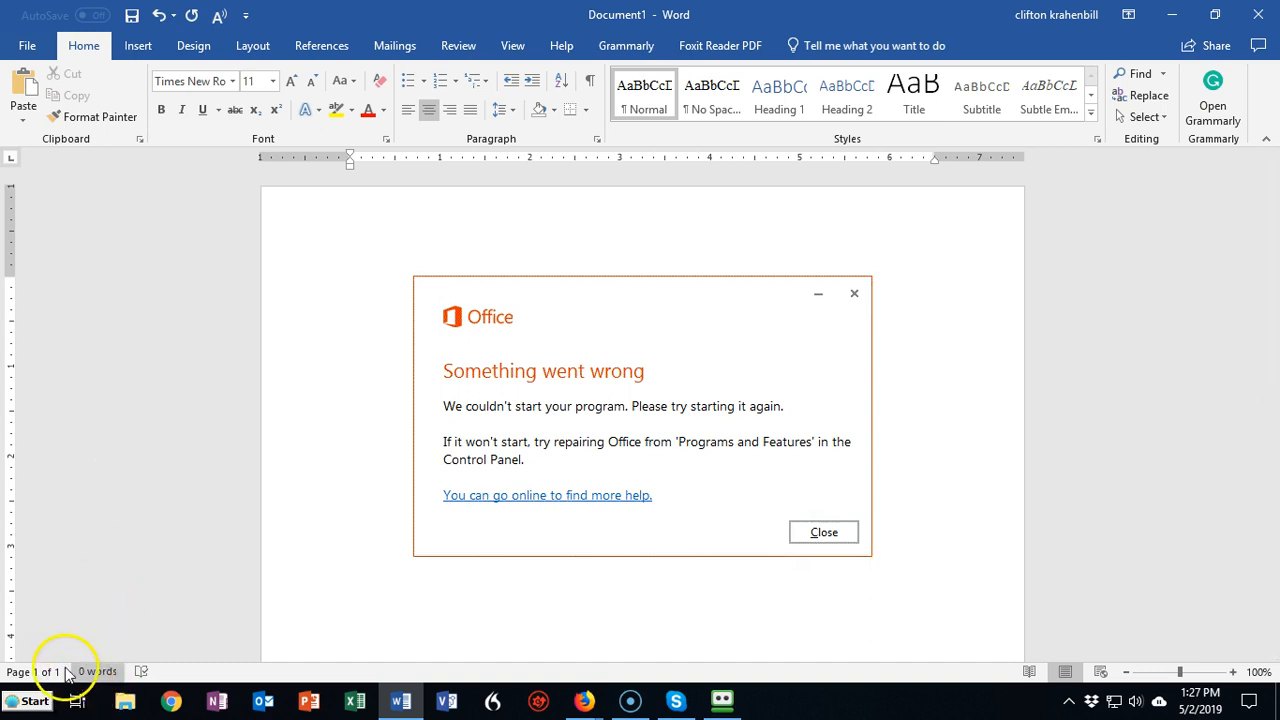
mouse_move(81, 471)
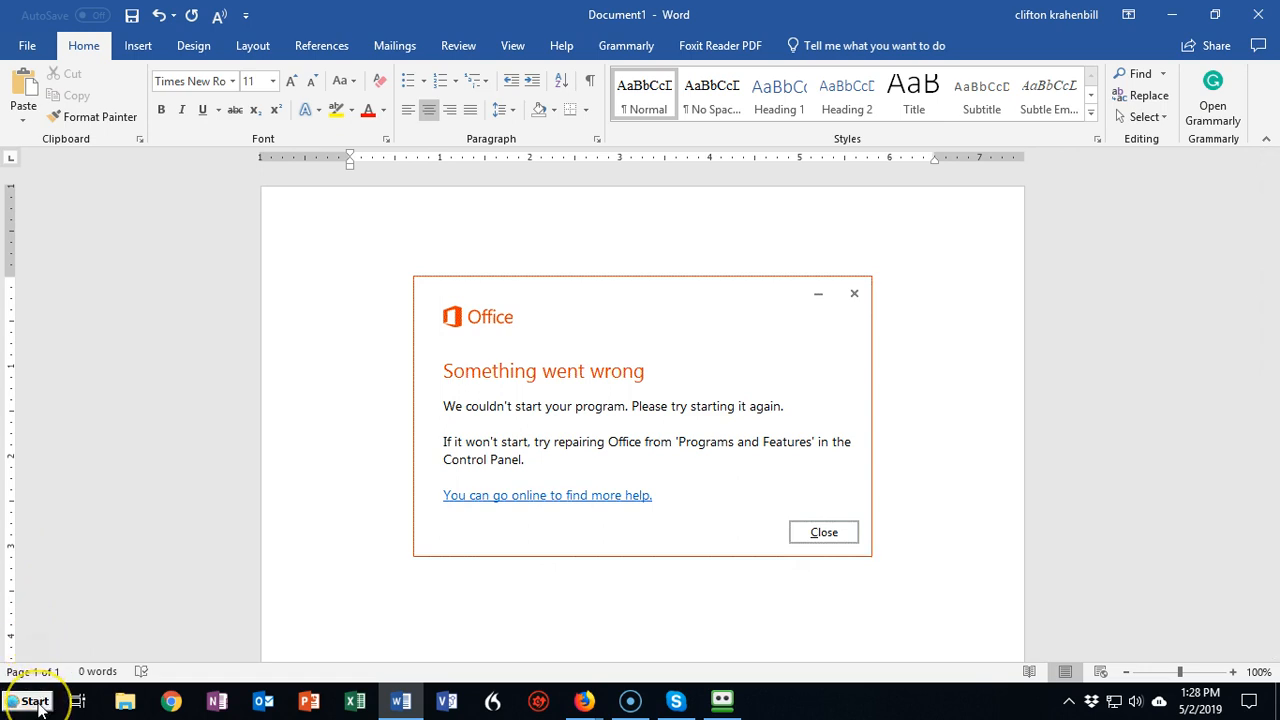
Open Programs and Features from the Start menu's Control Panel submenu
click(30, 702)
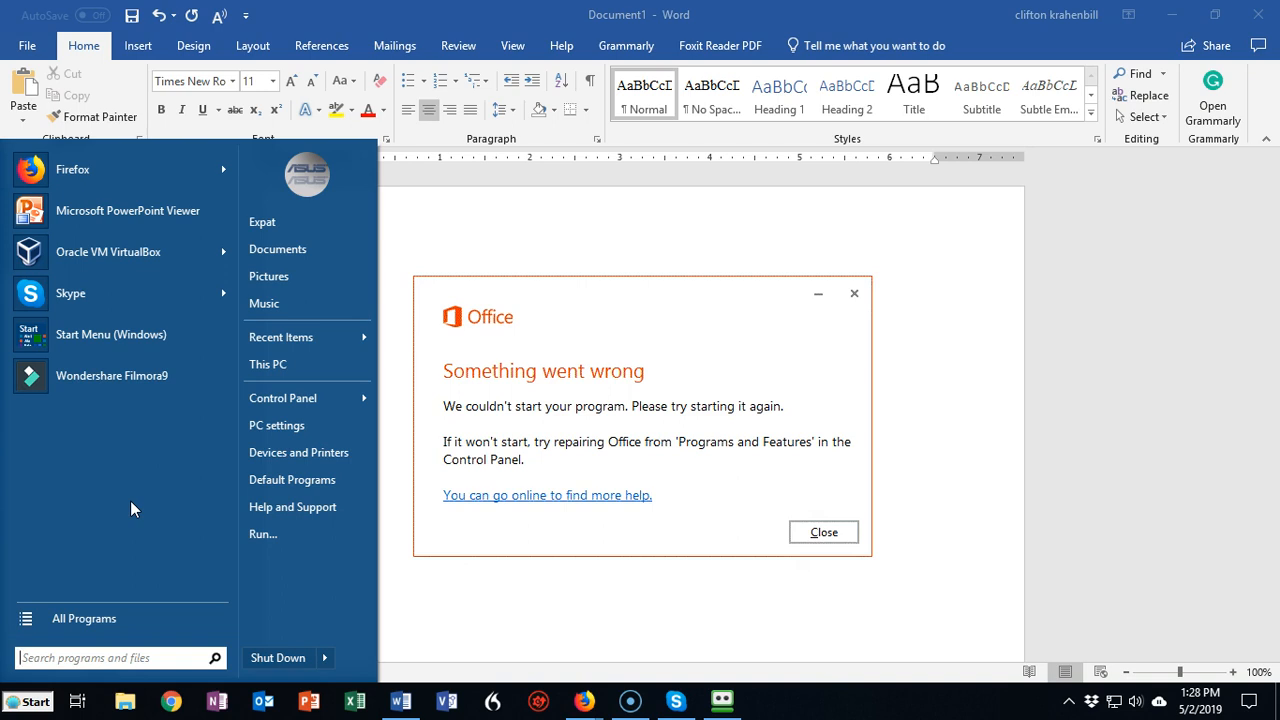
mouse_move(194, 447)
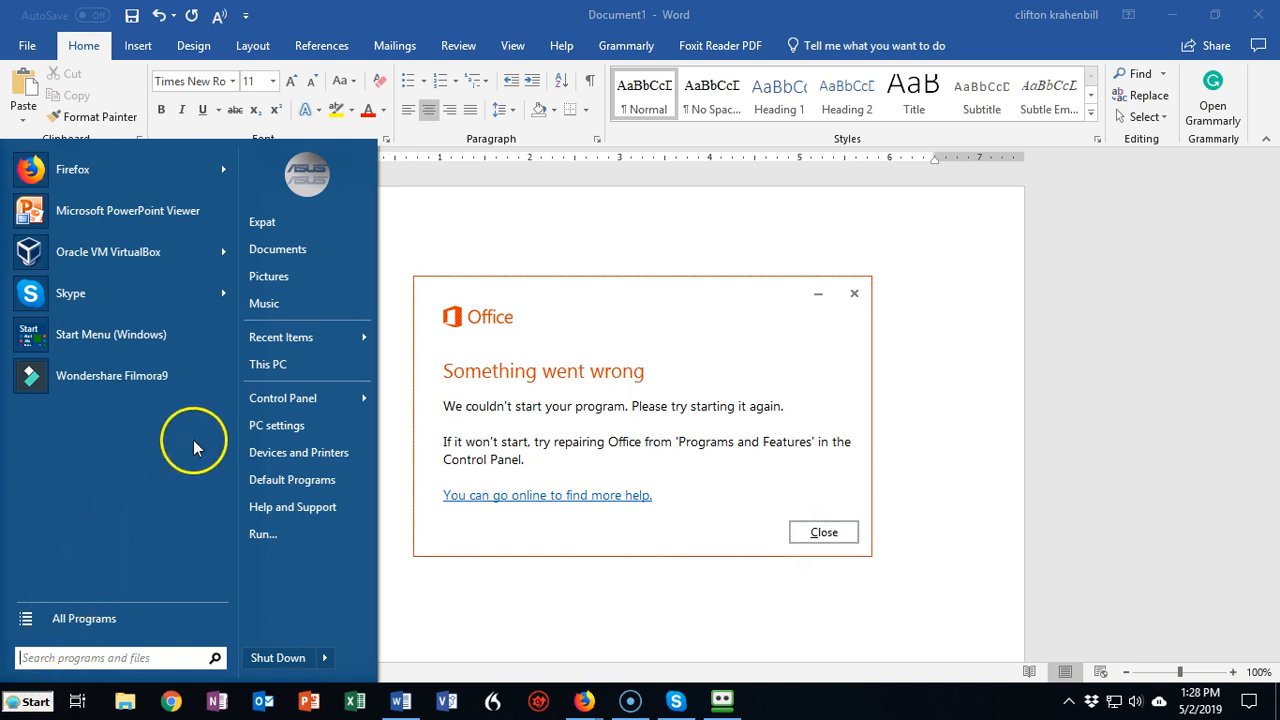
click(283, 398)
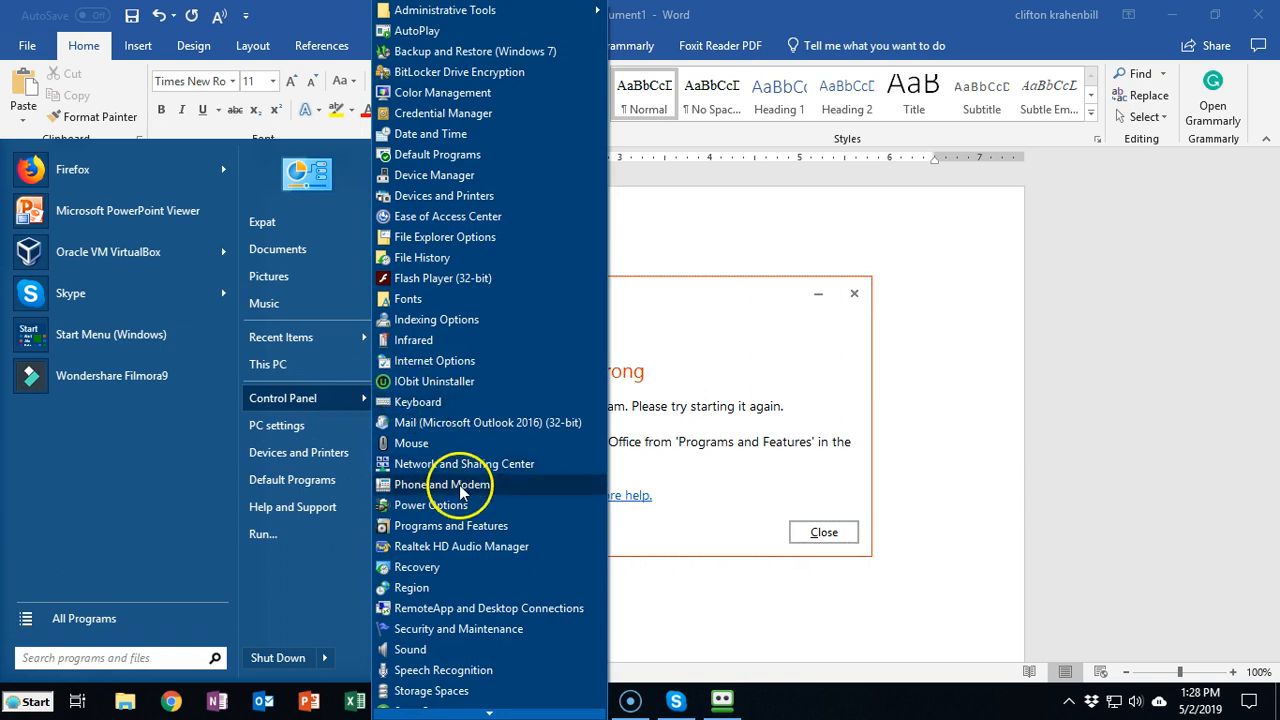
mouse_move(462, 525)
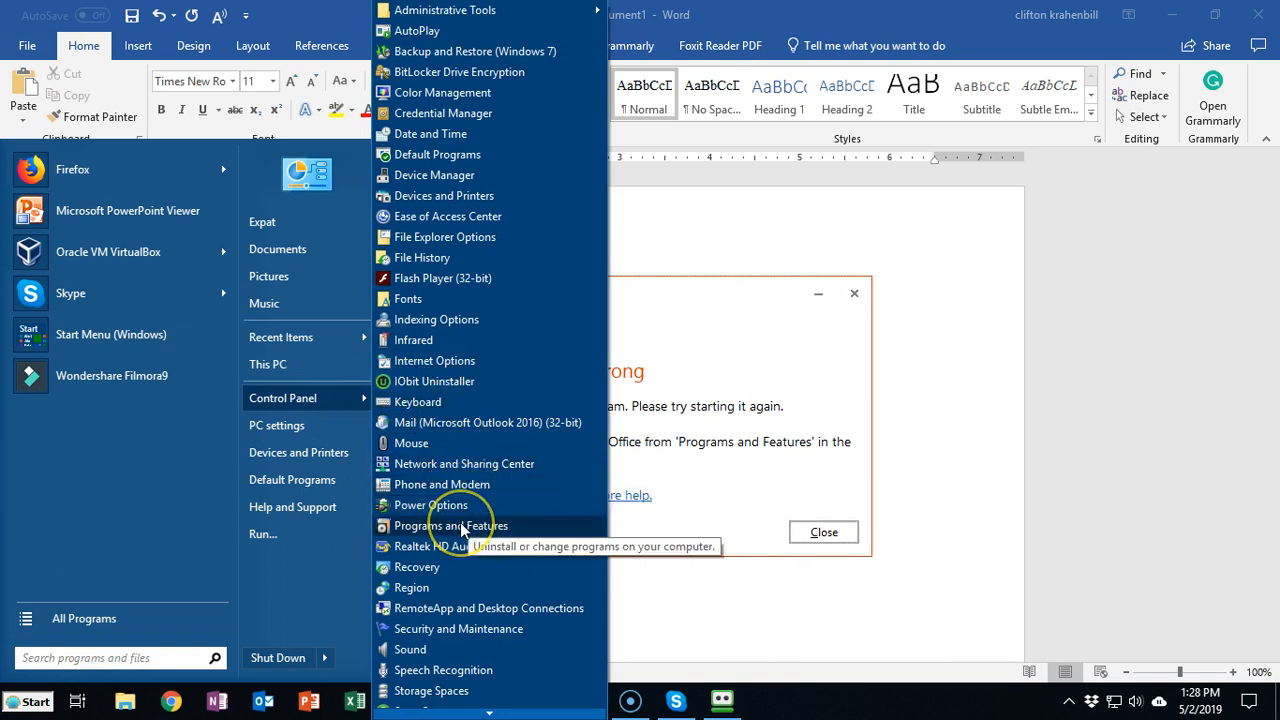
click(454, 525)
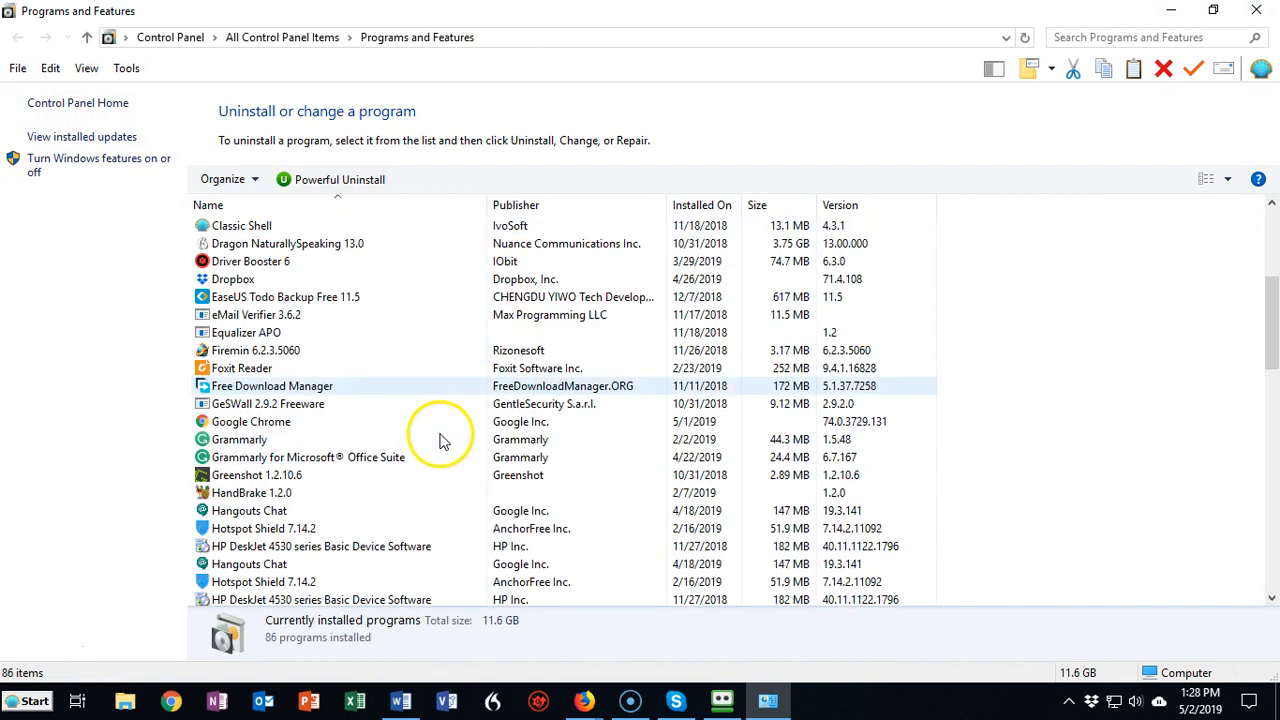
Scroll the installed programs list down to Microsoft Office 365 ProPlus - en-us
scroll(down, 3)
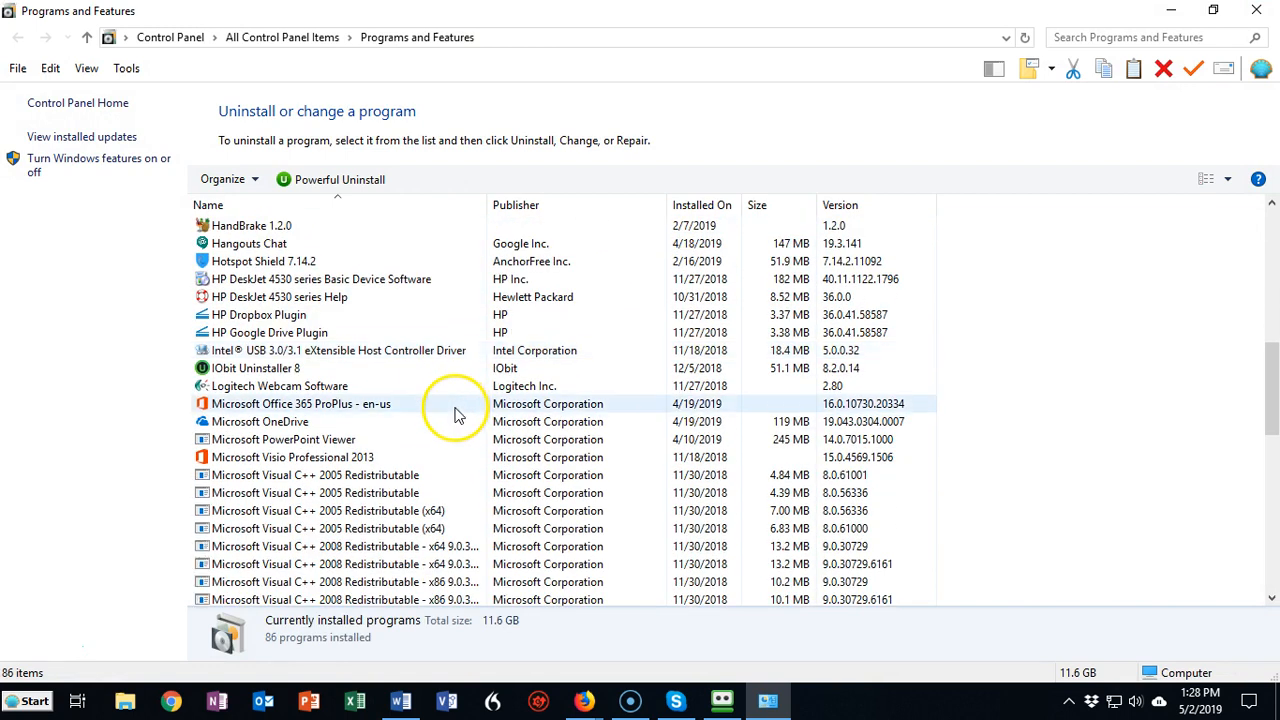
mouse_move(291, 411)
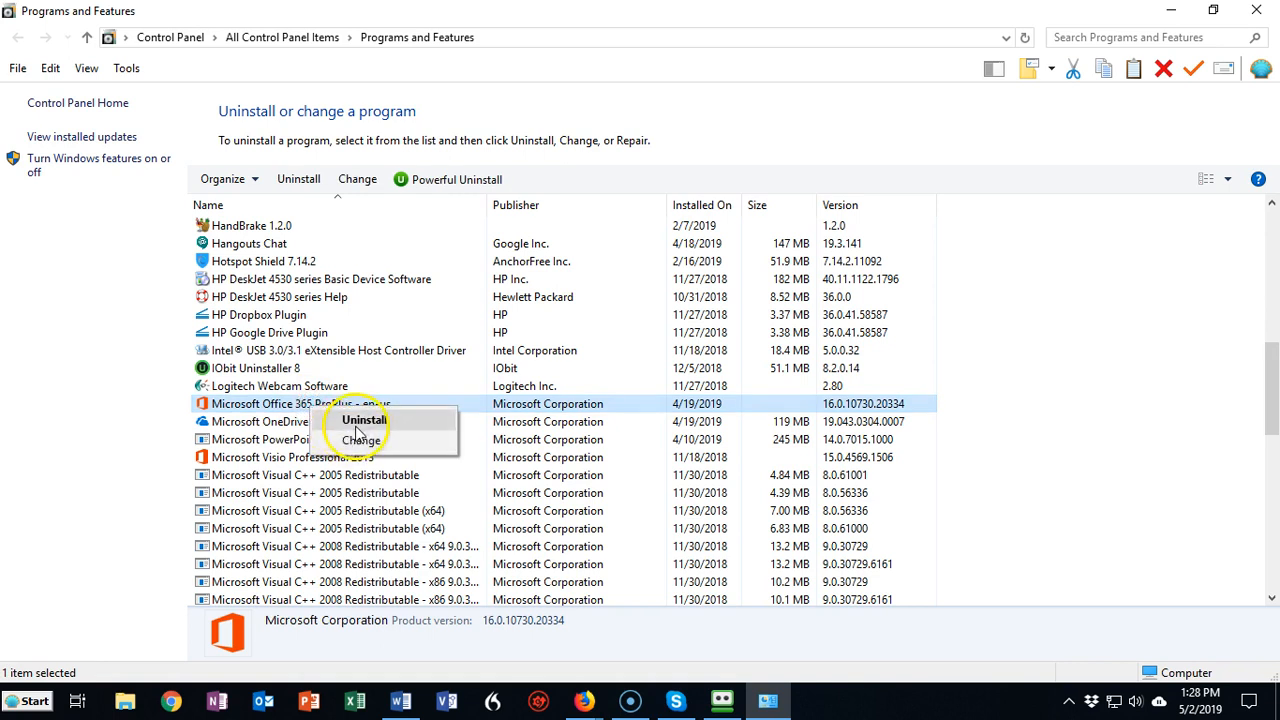
mouse_move(120, 408)
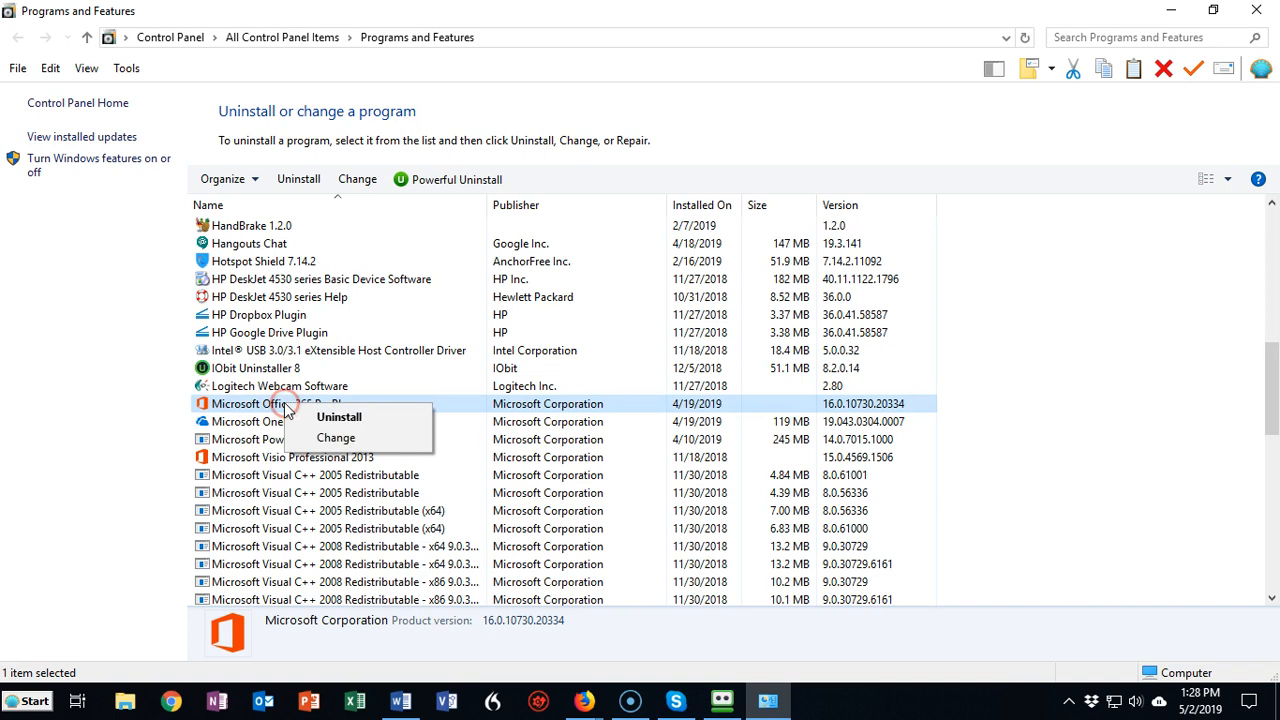
mouse_move(392, 422)
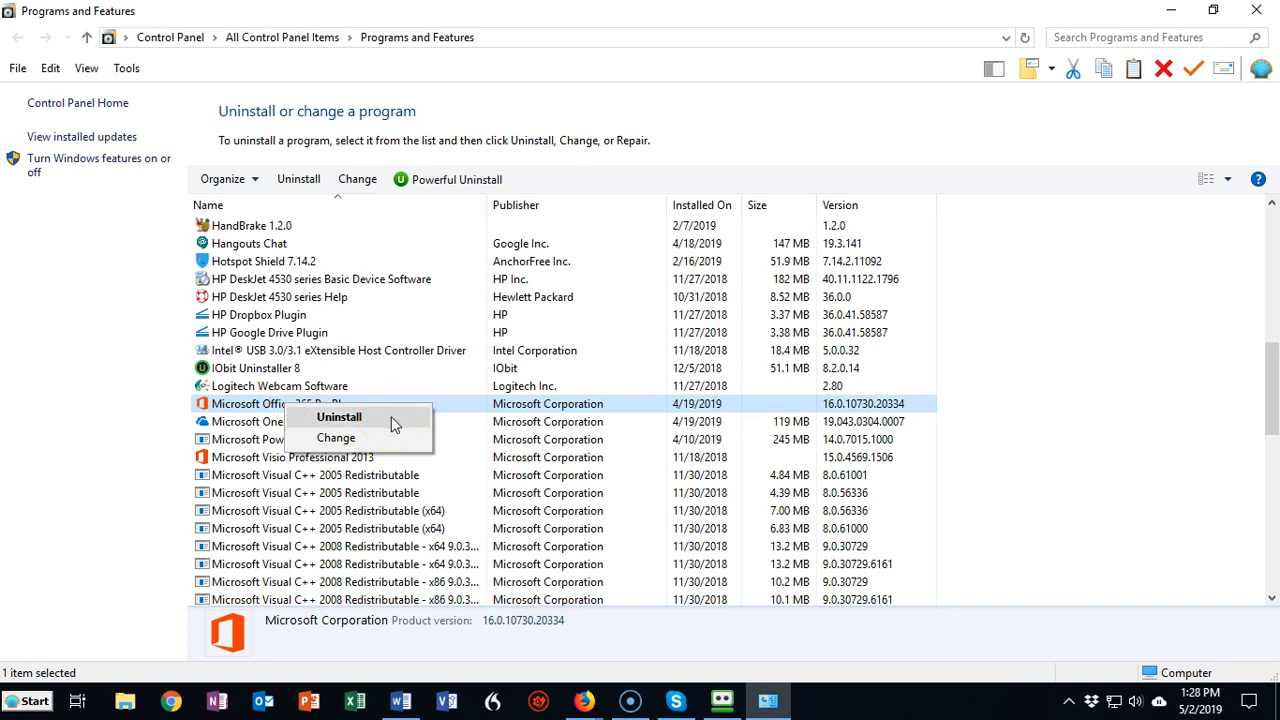
Choose Change for Office 365 ProPlus to open the Quick/Online Repair prompt
click(336, 438)
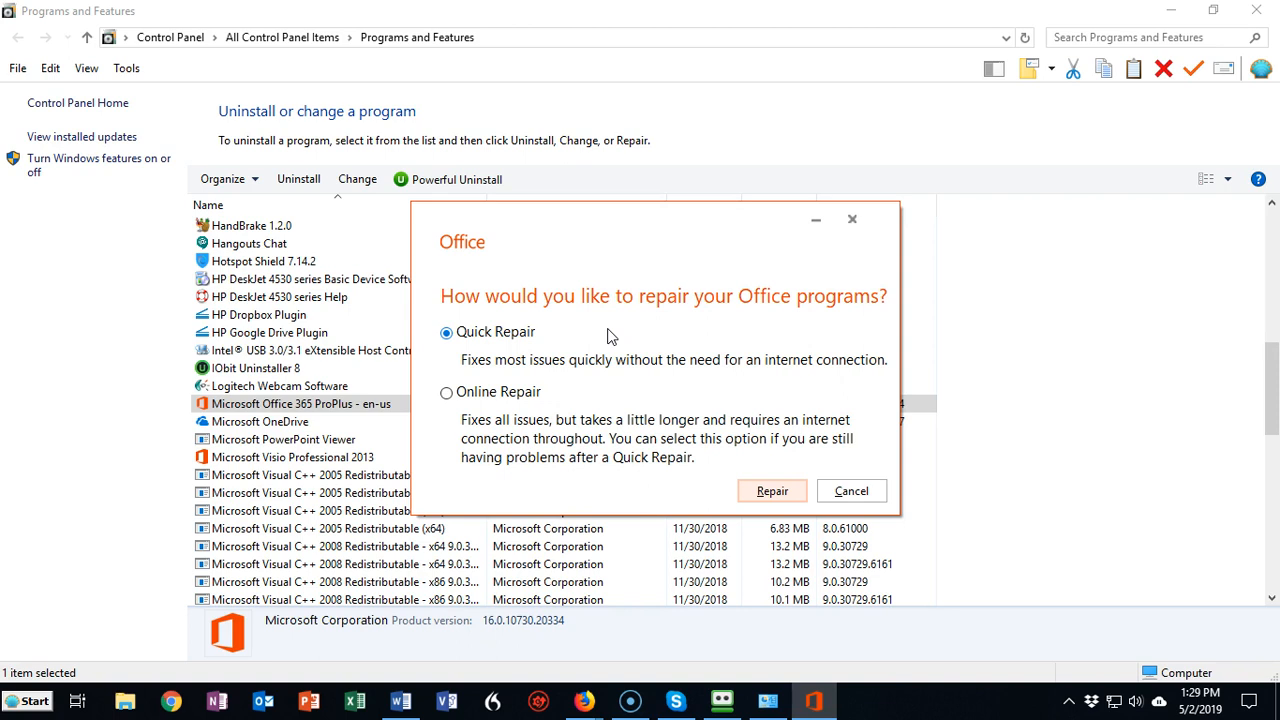
mouse_move(842, 491)
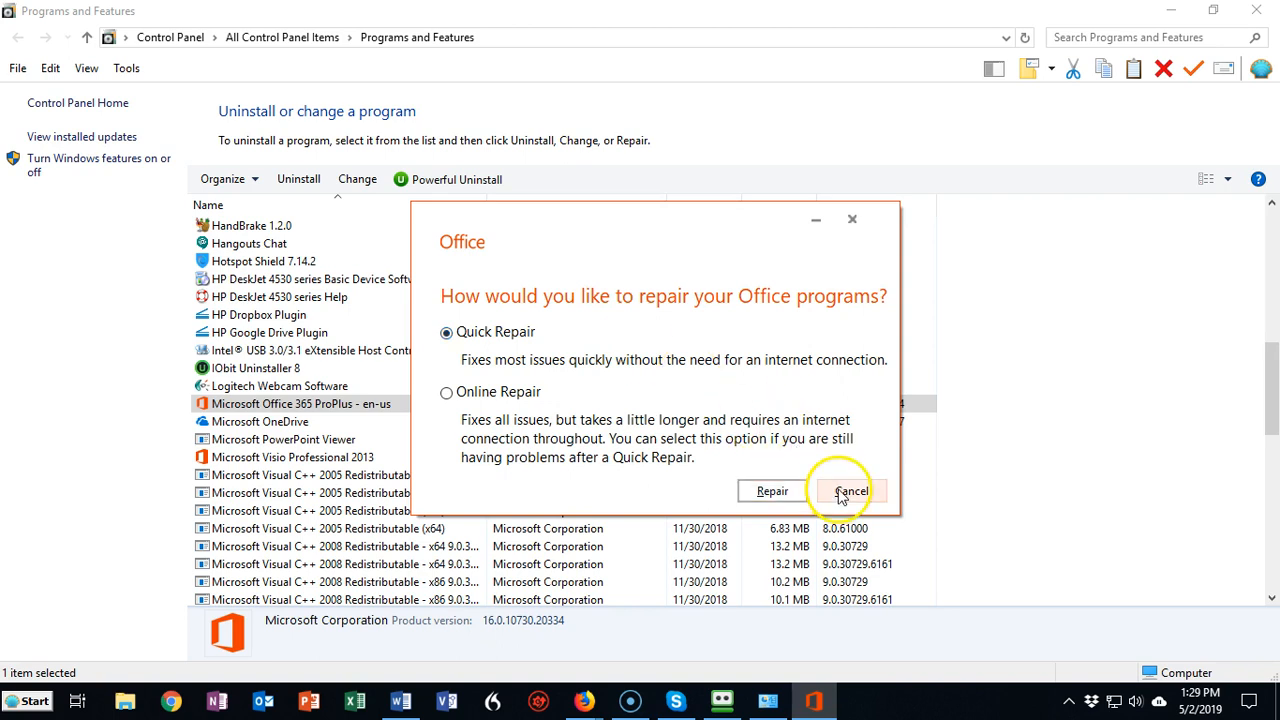
Cancel the repair prompt and reopen Office 365 ProPlus's Uninstall/Change context menu
click(854, 491)
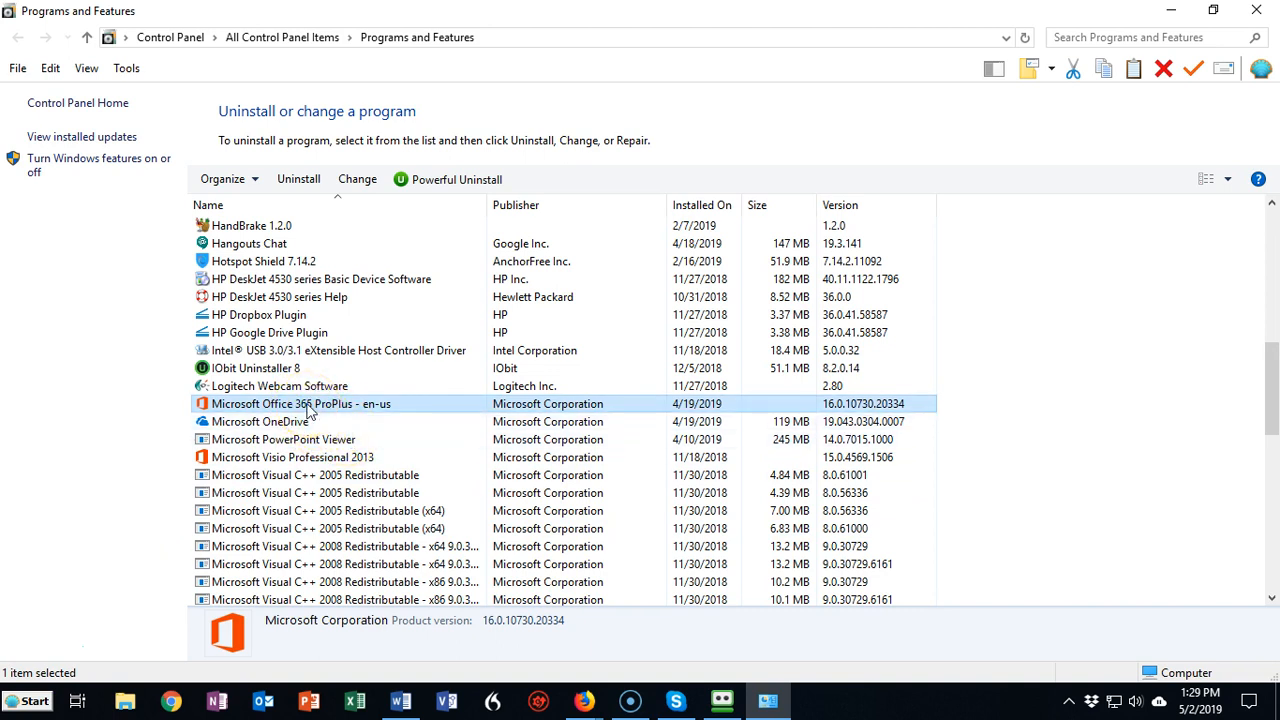
right_click(310, 405)
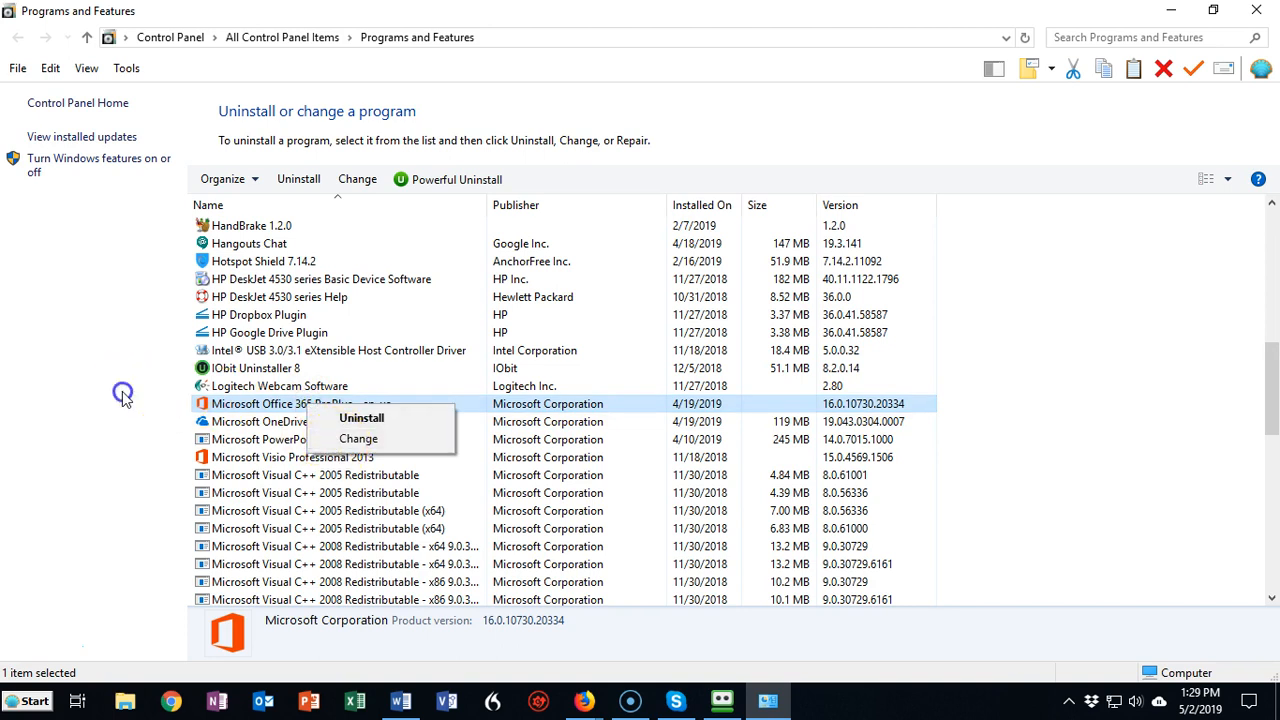
click(315, 404)
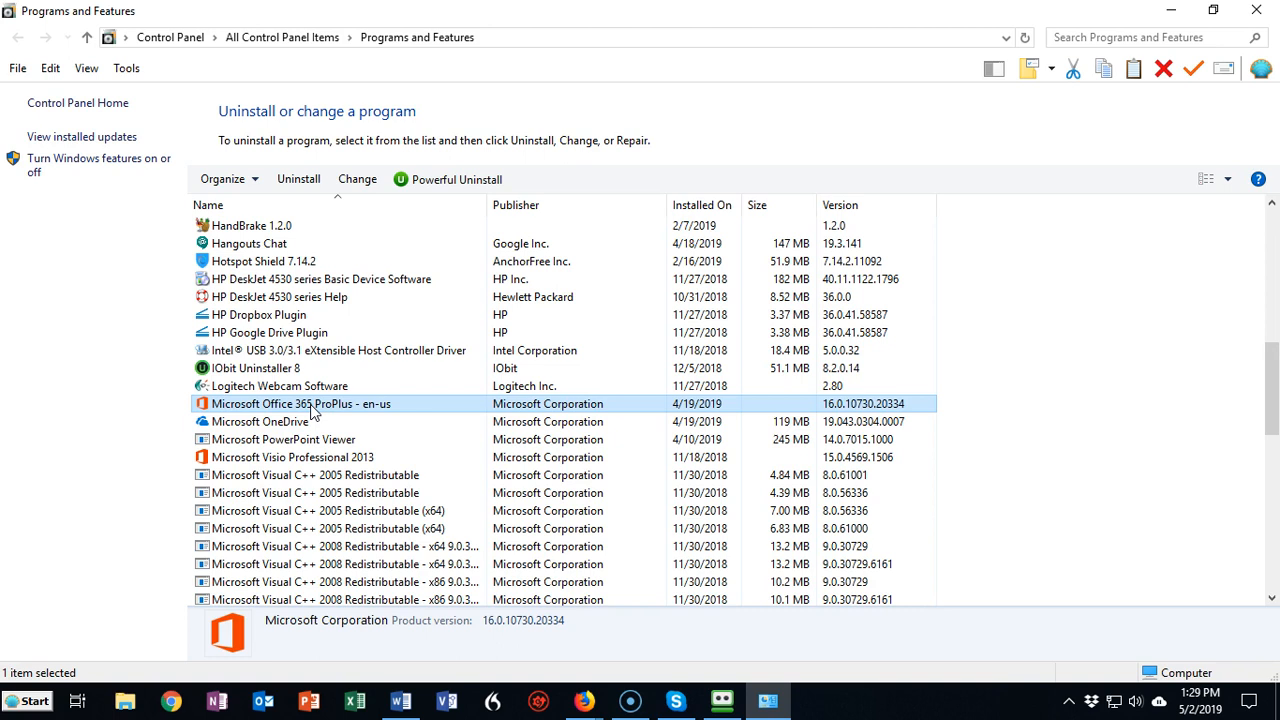
right_click(314, 405)
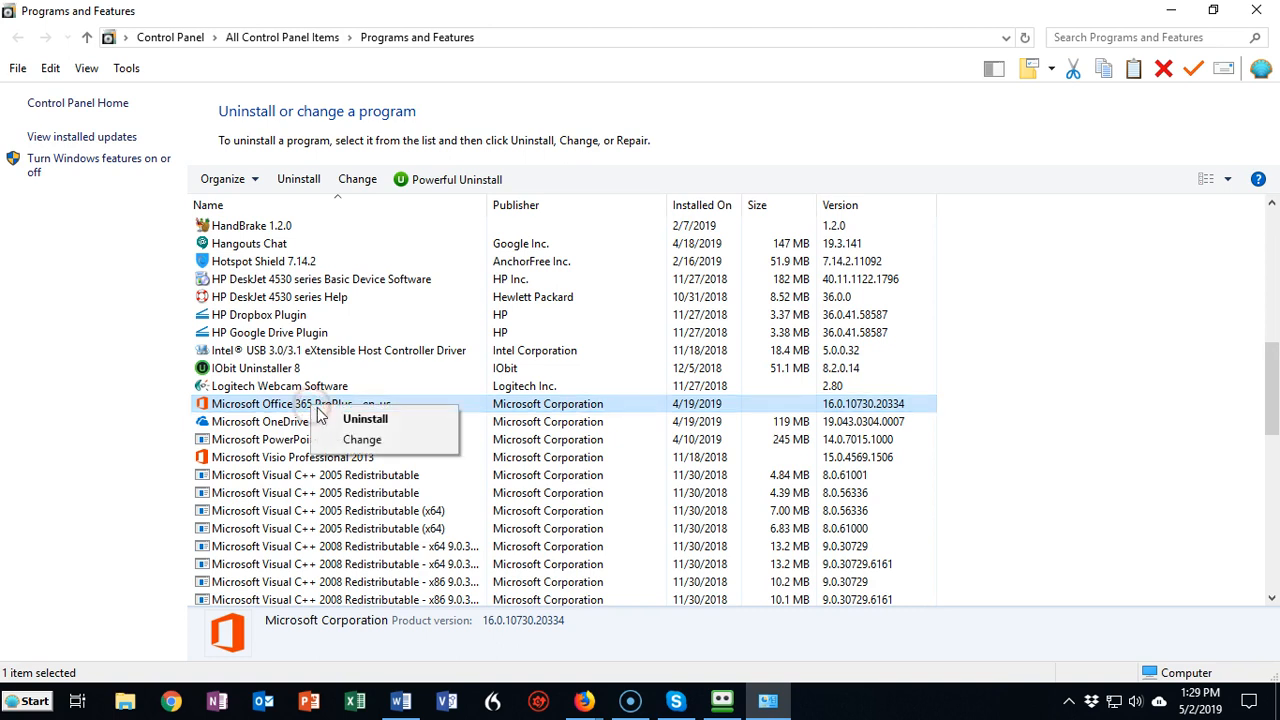
mouse_move(364, 447)
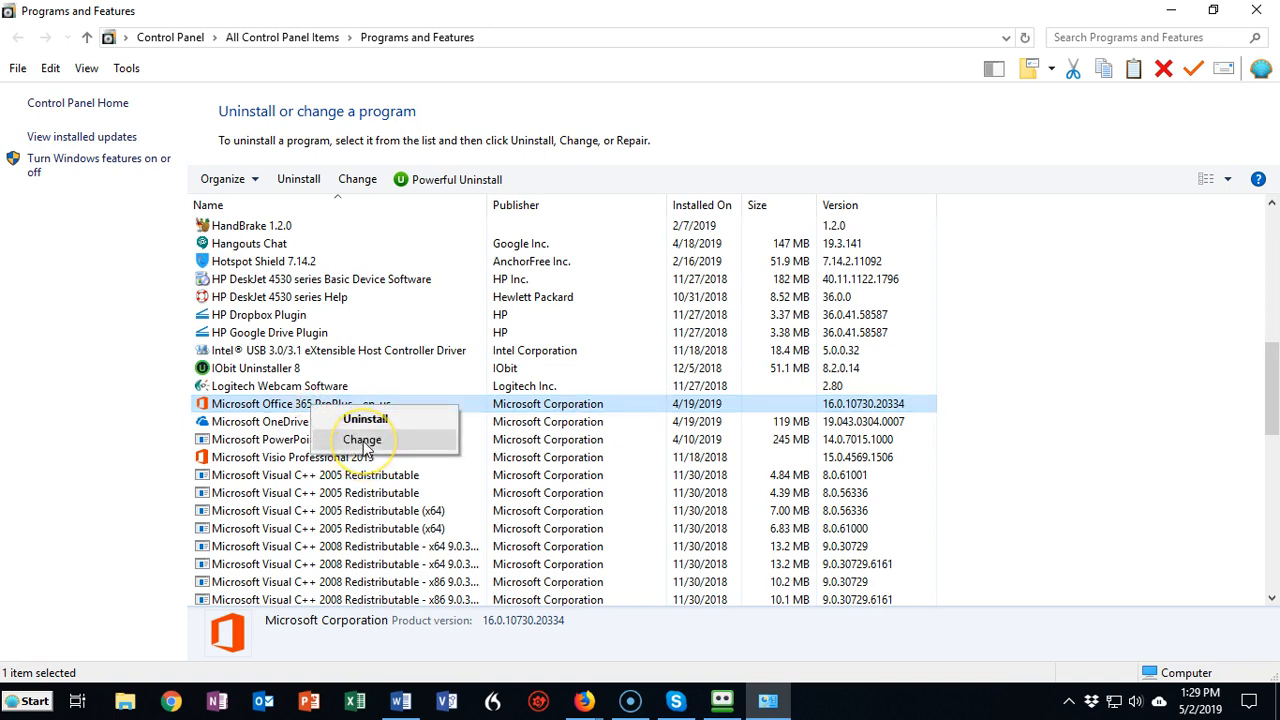
Choose Change from the context menu to reopen the Office repair prompt
click(364, 439)
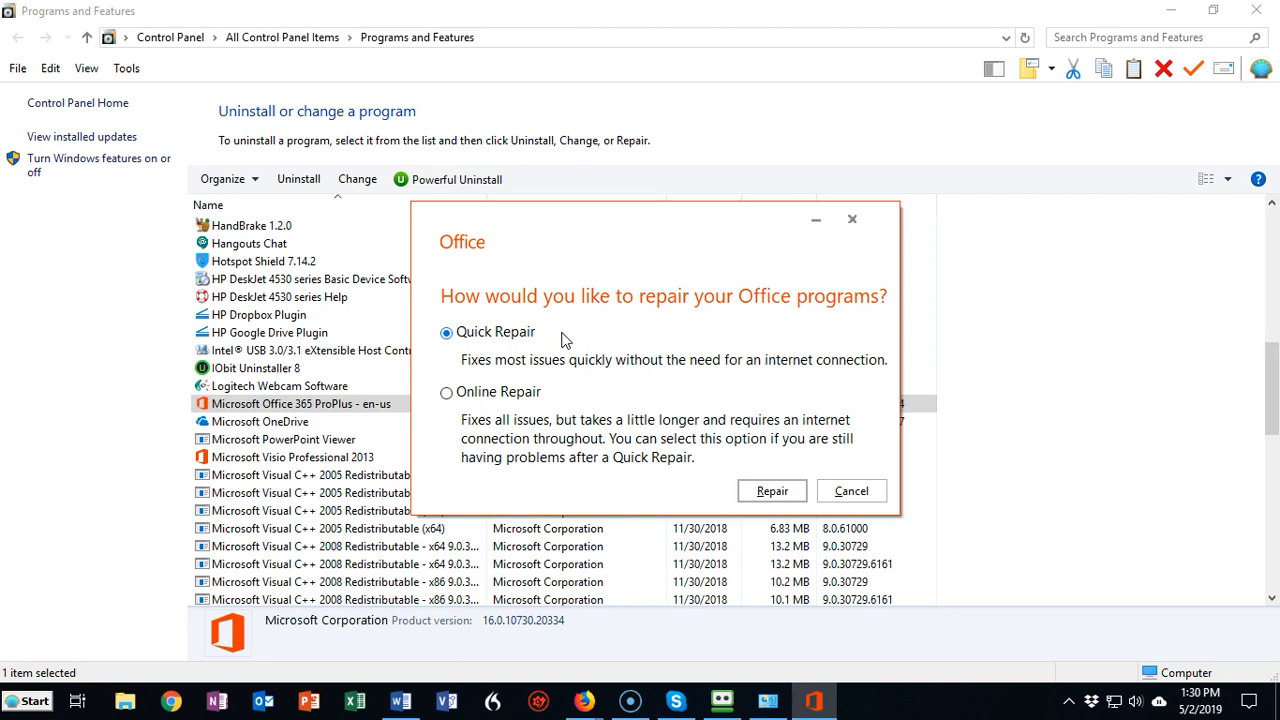
mouse_move(448, 398)
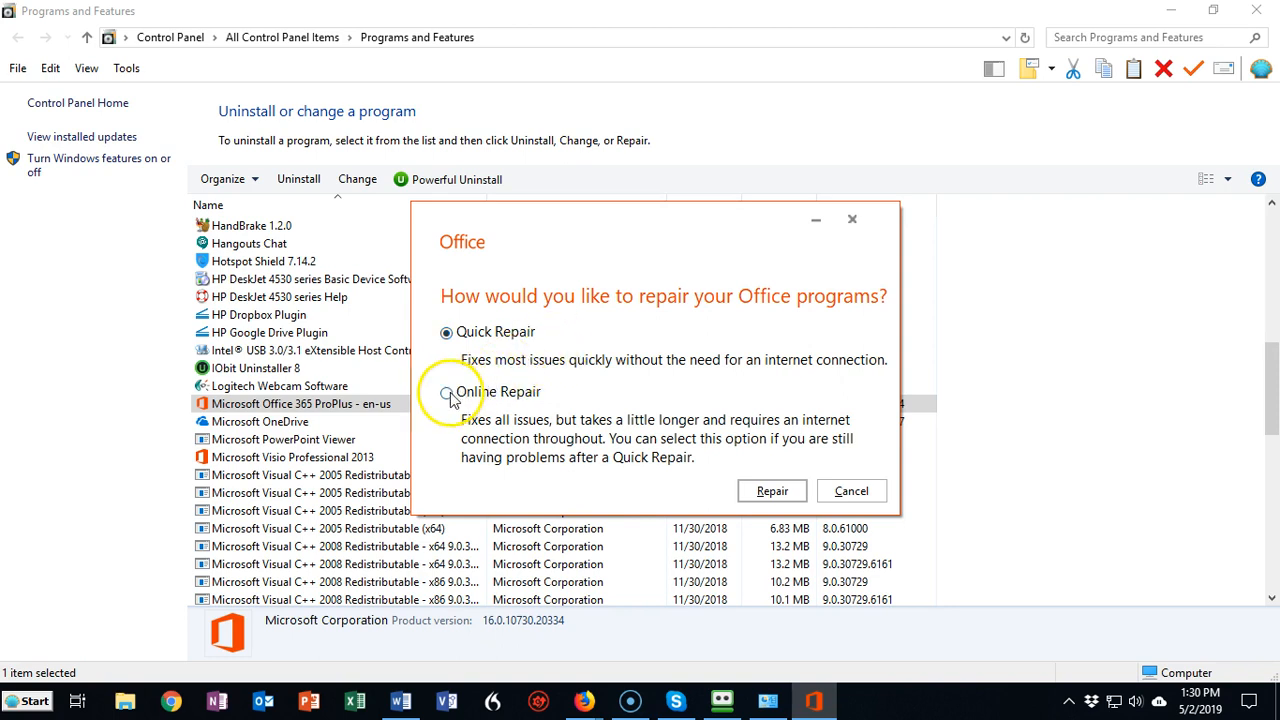
Select the Online Repair option in the Office repair prompt
click(445, 391)
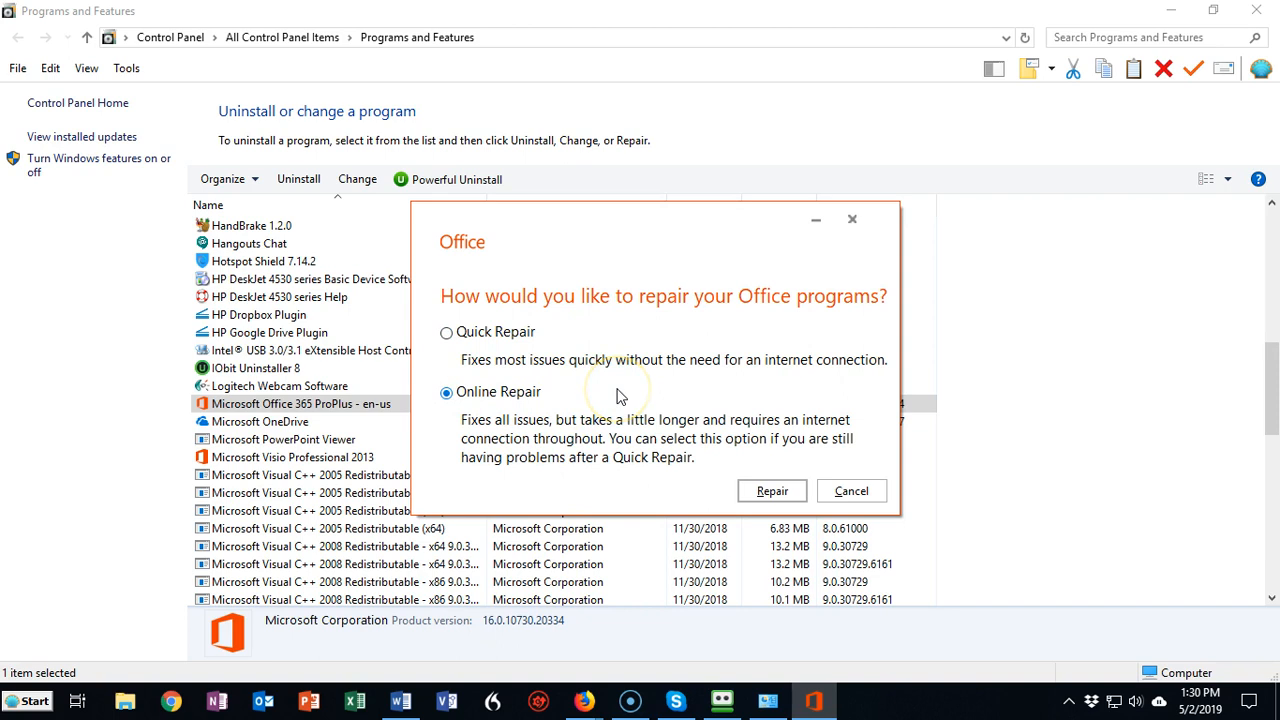
mouse_move(70, 644)
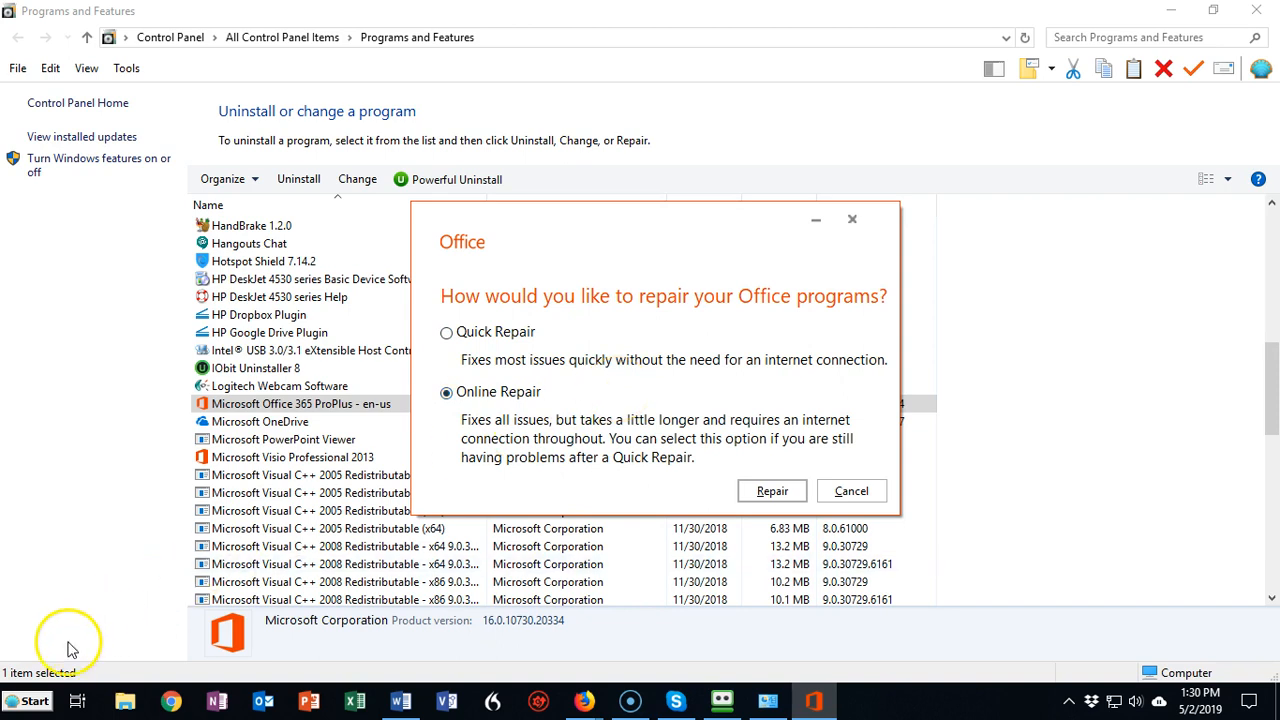
mouse_move(590, 398)
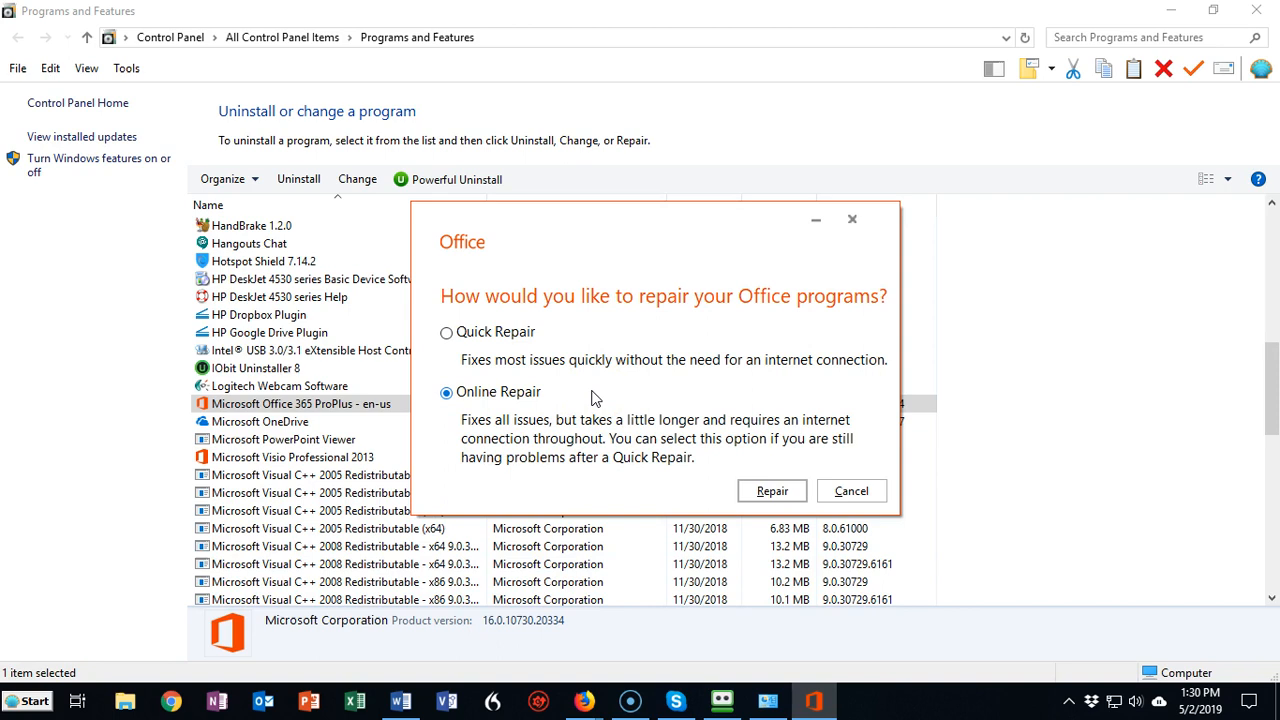
mouse_move(590, 398)
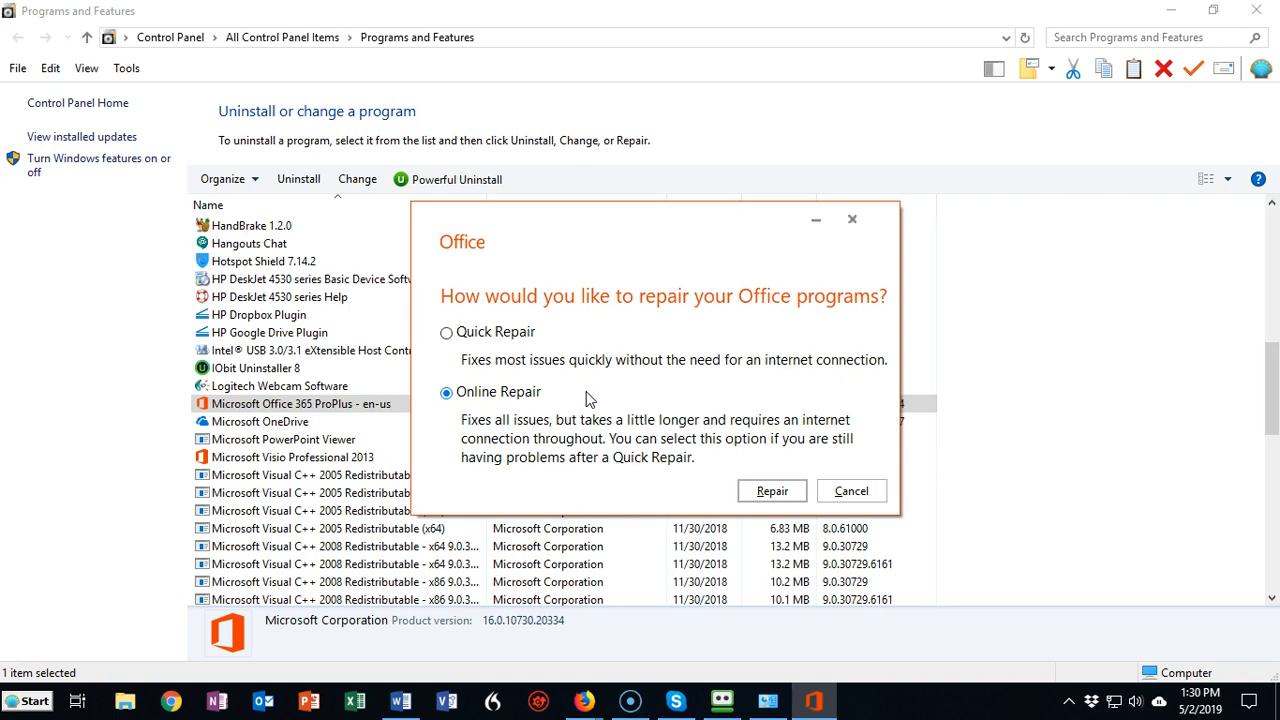
mouse_move(45, 407)
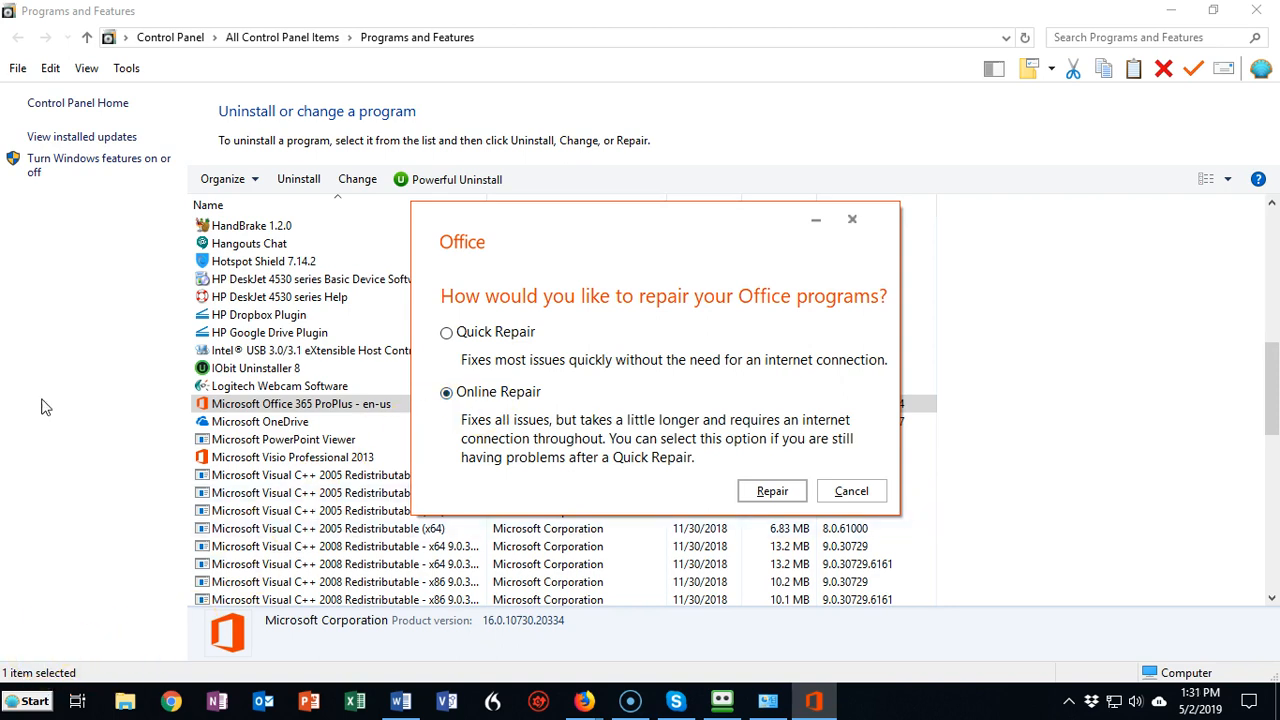